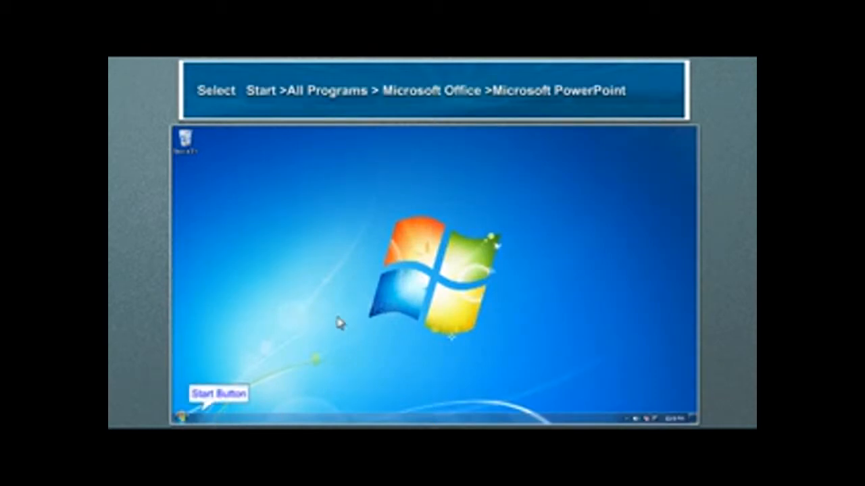
Launch Microsoft Office PowerPoint 2007 from the Start menu's Microsoft Office folder
{"action": "left_click", "coordinate": [185, 414]}
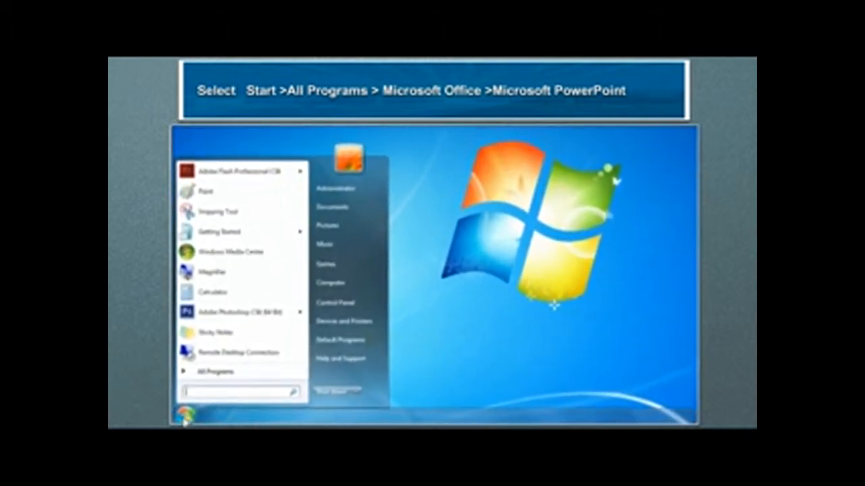
{"action": "left_click", "coordinate": [216, 372]}
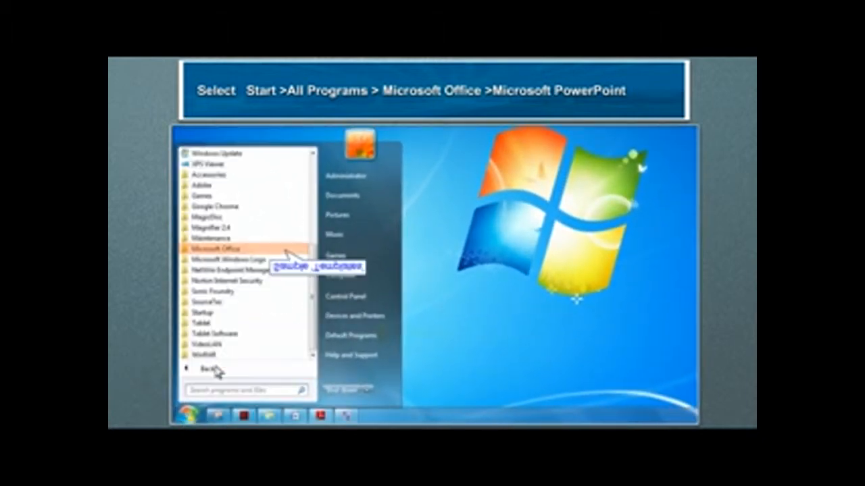
{"action": "mouse_move", "coordinate": [218, 264]}
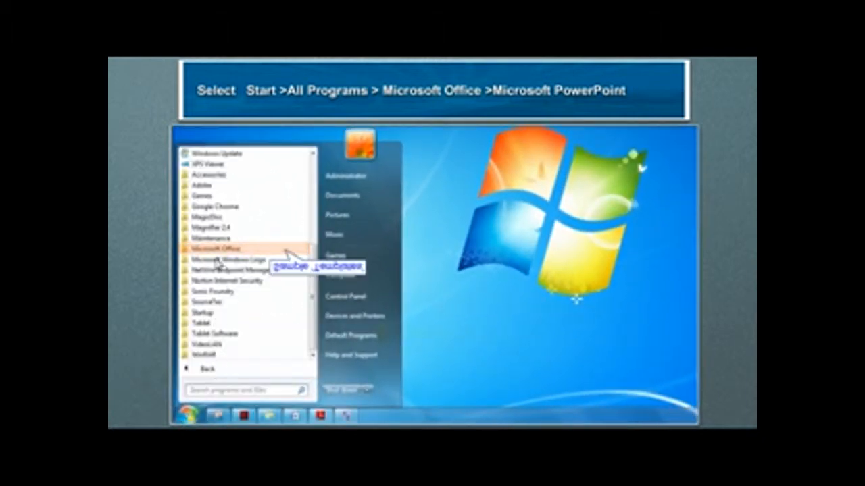
{"action": "left_click", "coordinate": [214, 248]}
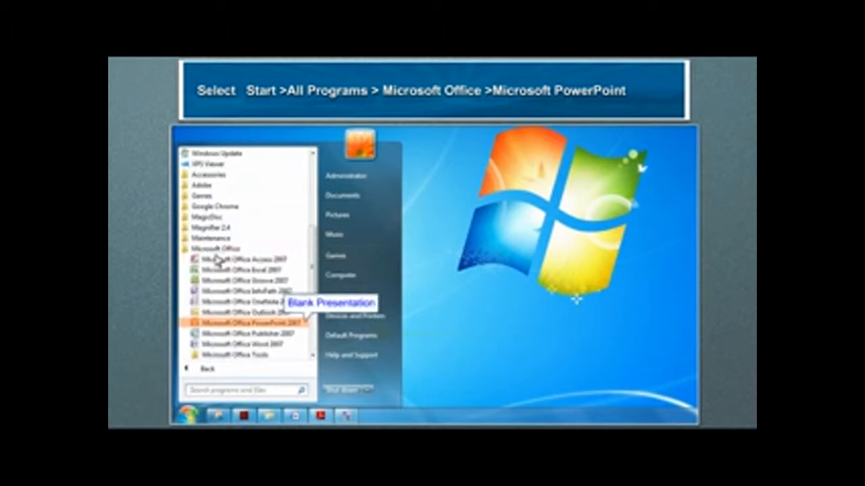
{"action": "left_click", "coordinate": [243, 322]}
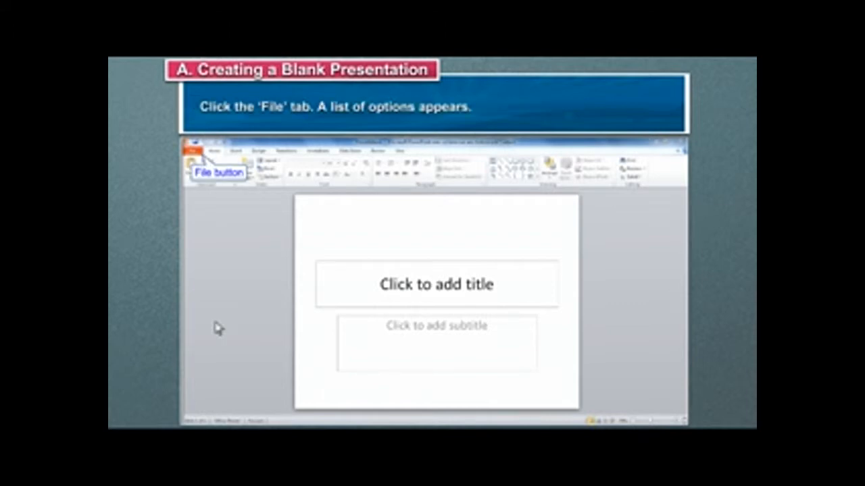
Show the New presentation page with available templates and themes
{"action": "left_click", "coordinate": [196, 151]}
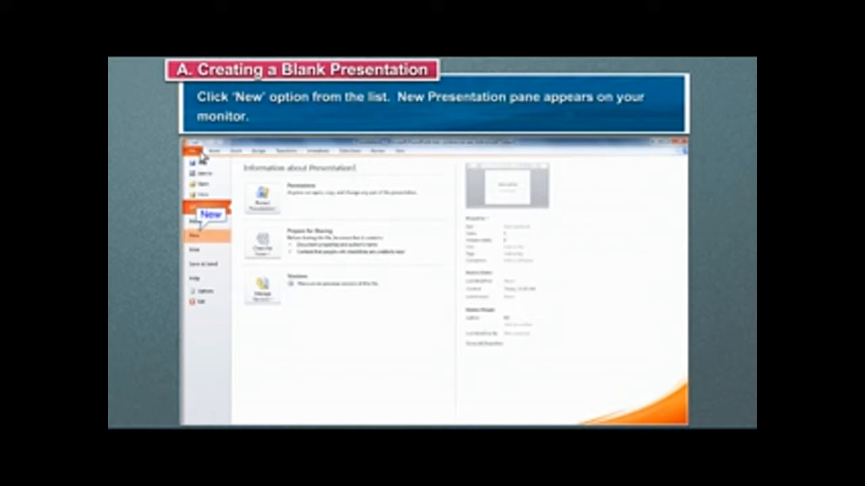
{"action": "left_click", "coordinate": [195, 235]}
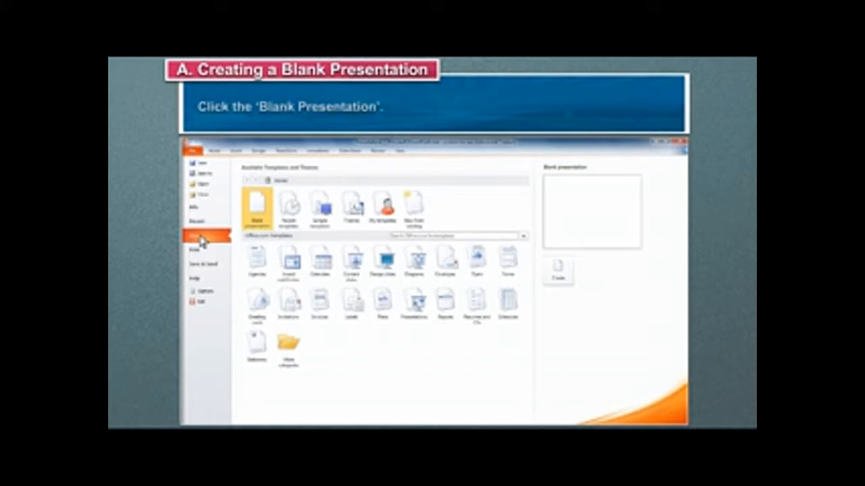
{"action": "mouse_move", "coordinate": [255, 202]}
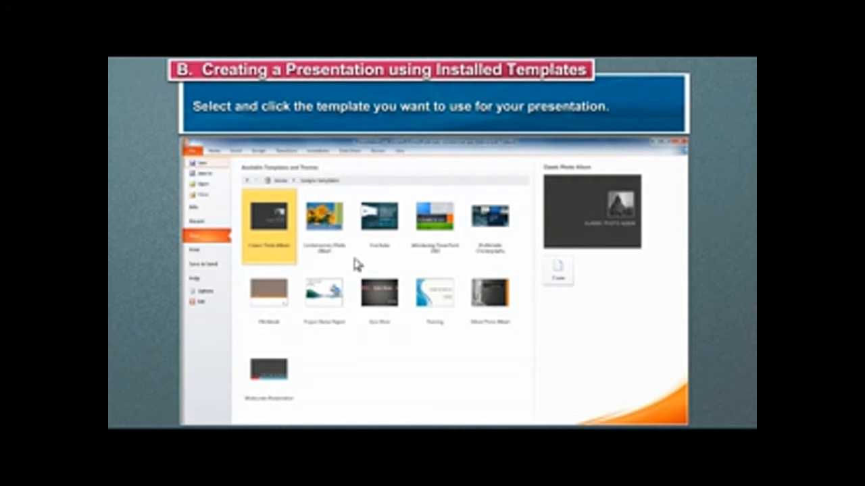
Create a presentation from the Quiz Show sample template
{"action": "left_click", "coordinate": [379, 292]}
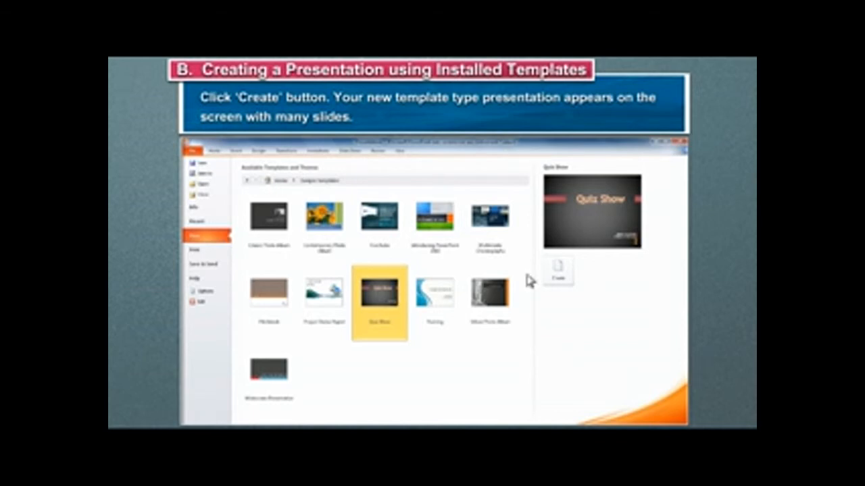
{"action": "left_click", "coordinate": [556, 273]}
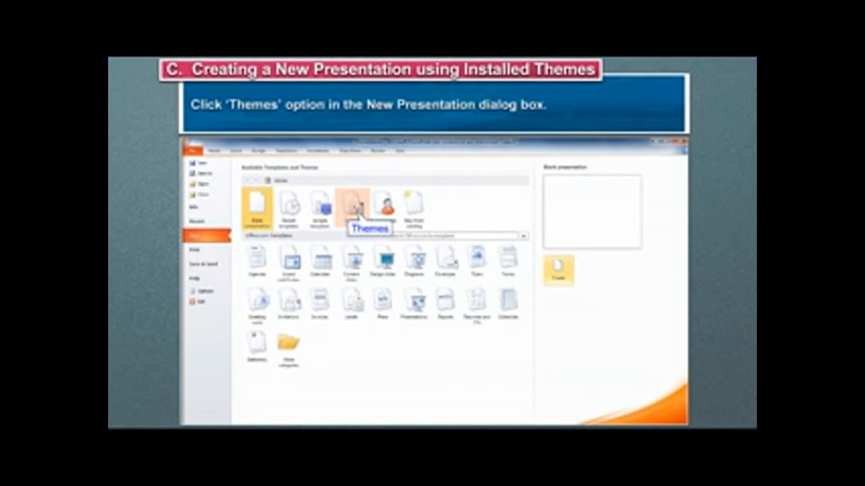
Browse the installed themes and create a presentation using Clarity
{"action": "left_click", "coordinate": [369, 206]}
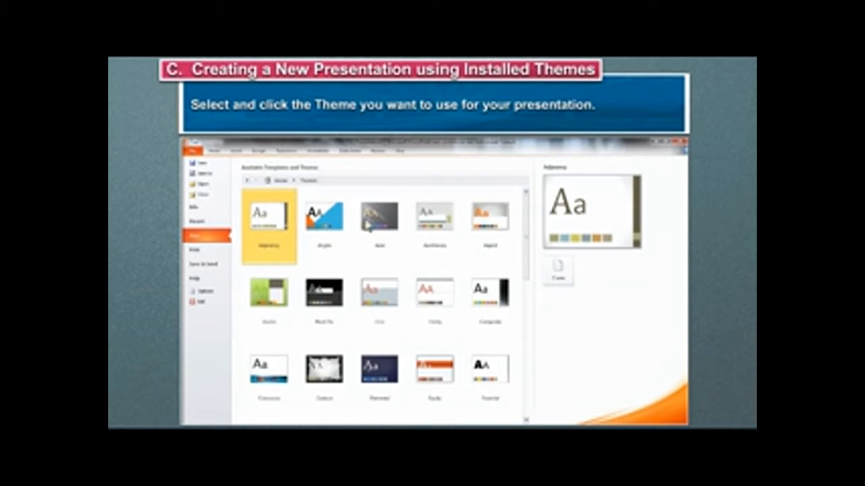
{"action": "left_click", "coordinate": [435, 292]}
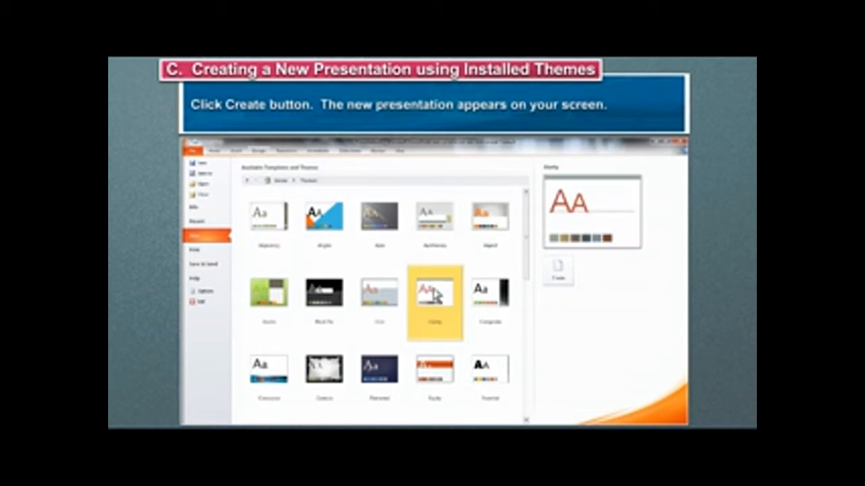
{"action": "left_click", "coordinate": [557, 269]}
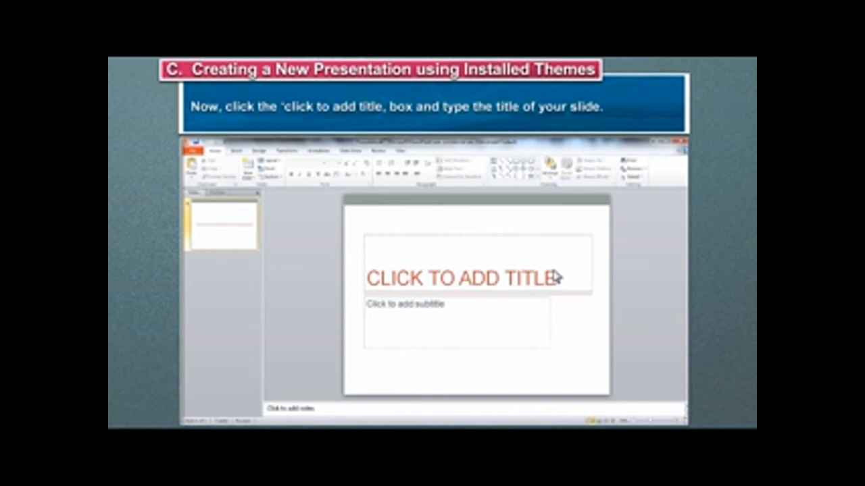
Type PRESENTATION into the title placeholder of the Clarity slide
{"action": "left_click", "coordinate": [463, 277]}
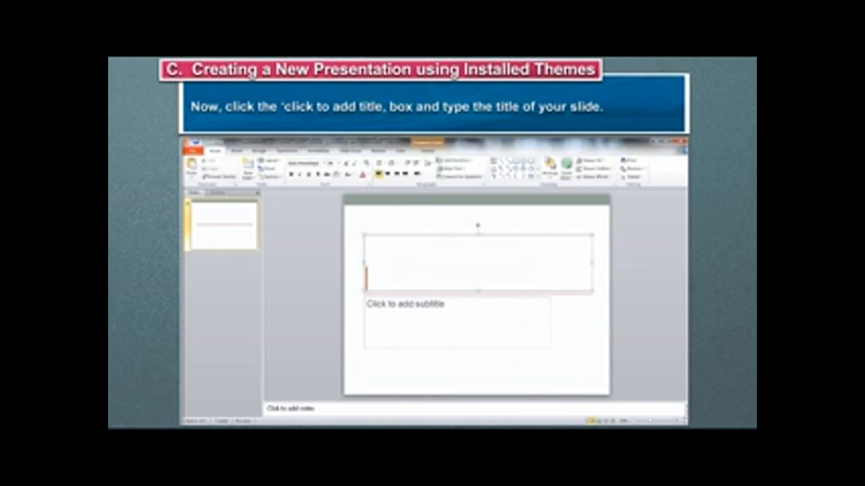
{"action": "type", "text": "PRESENTATION"}
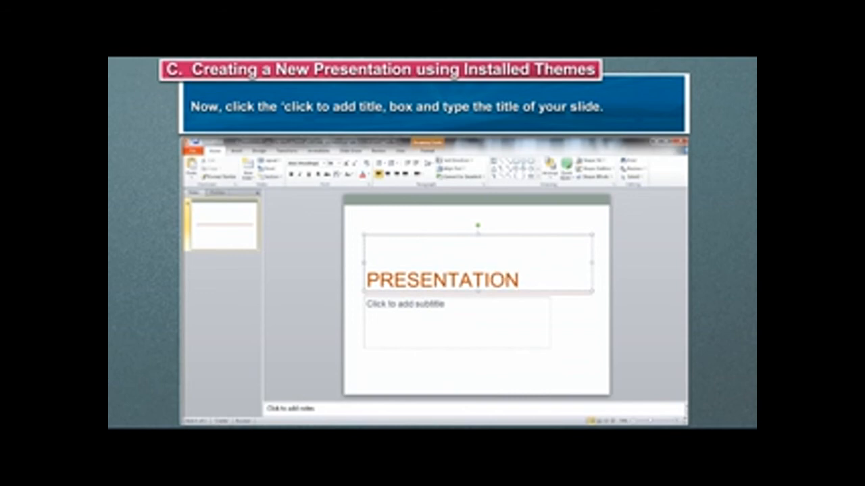